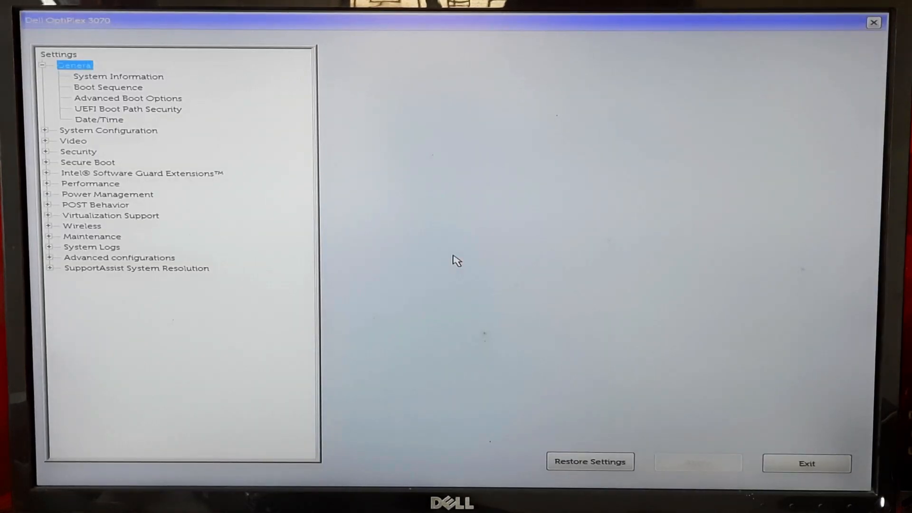
mouse_move(168, 154)
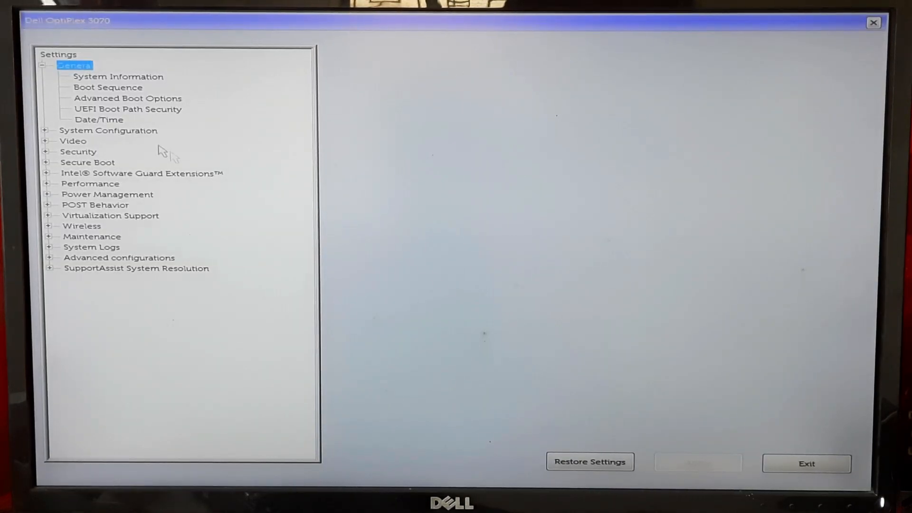
Confirm the 500 GB M.2 PCIe SSD appears in System Information, then show Boot Sequence
click(118, 76)
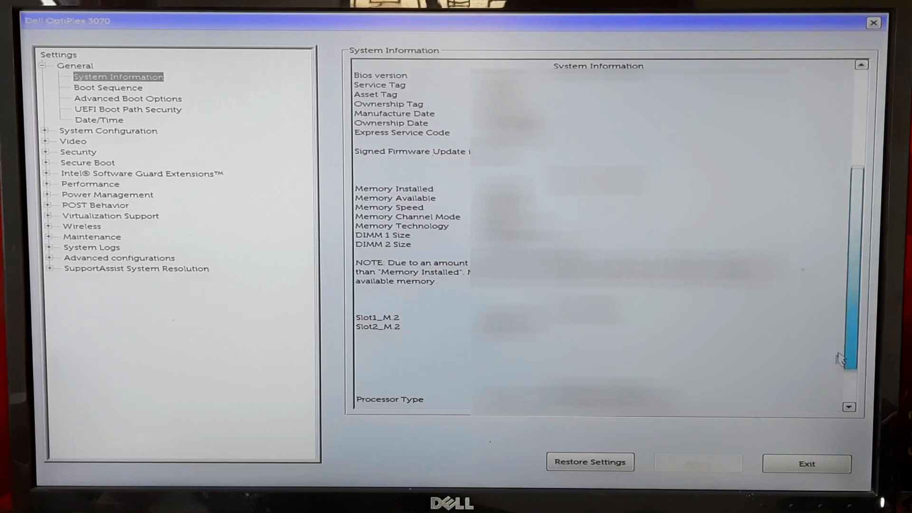
scroll(down, 3)
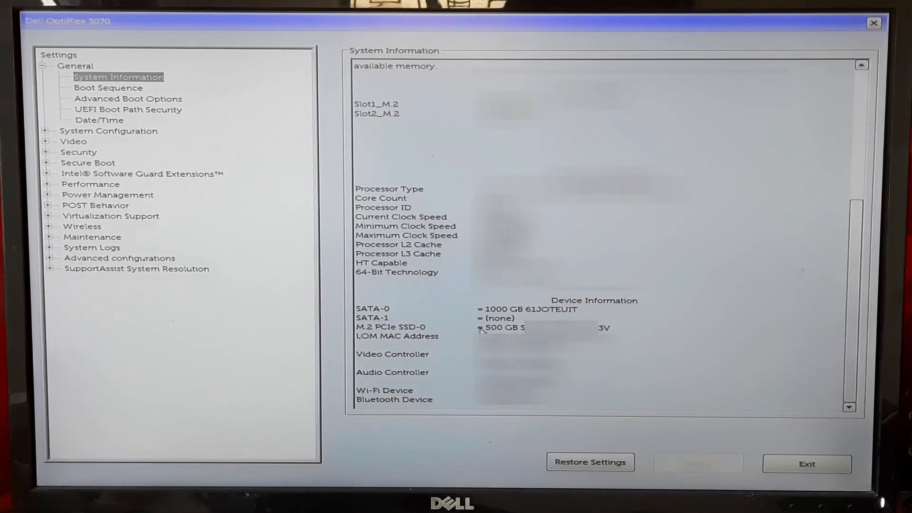
click(108, 87)
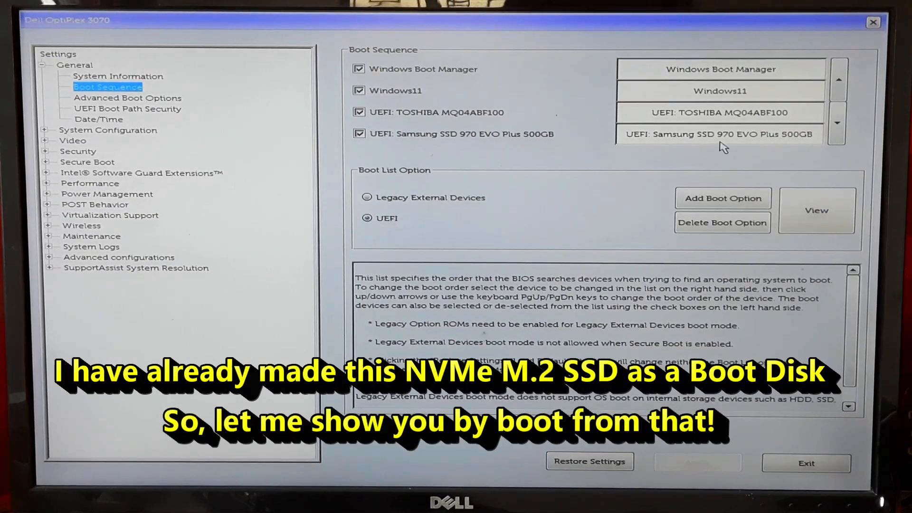
mouse_move(791, 143)
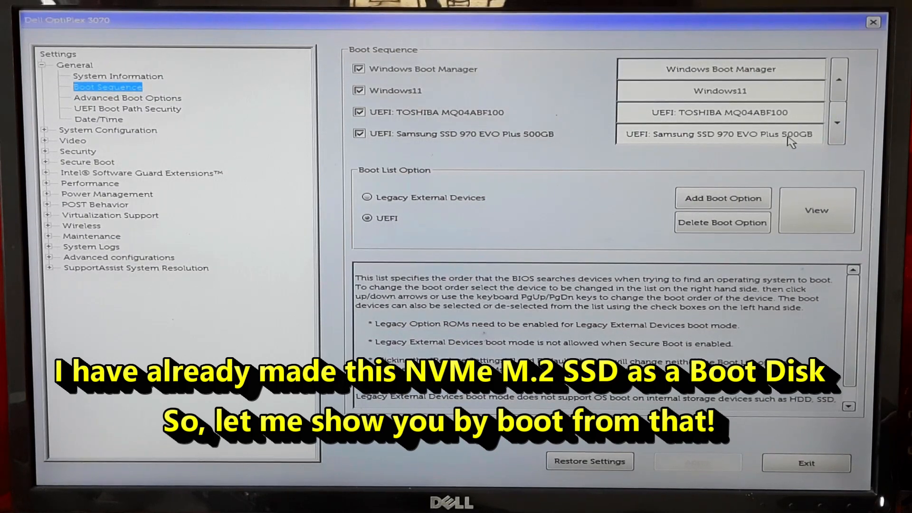
Move UEFI: Samsung SSD 970 EVO Plus 500GB to the top of the boot list
click(720, 134)
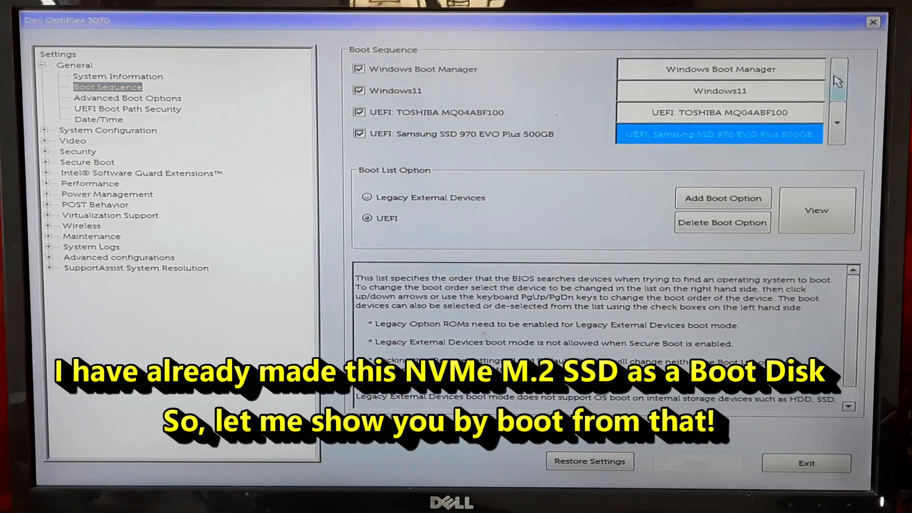
click(837, 74)
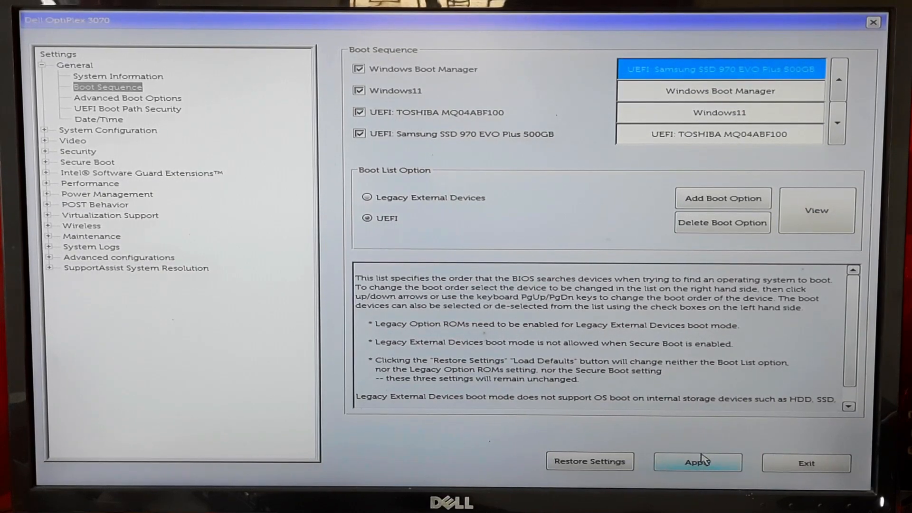
Apply the Samsung-first boot order, saving it as Custom User Settings
click(697, 461)
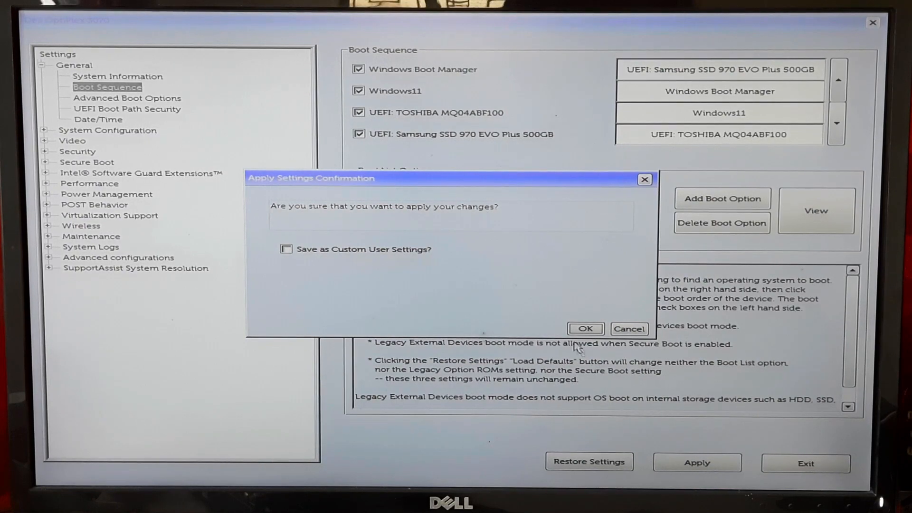
click(285, 249)
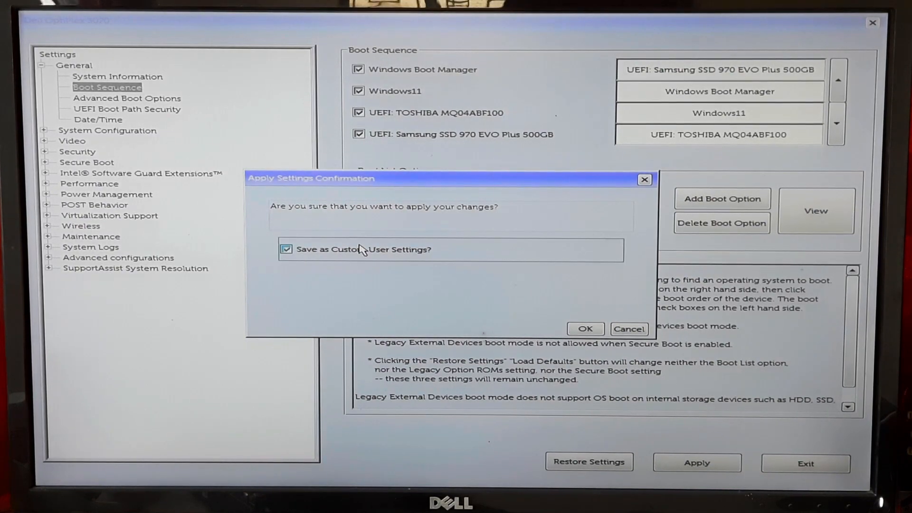
click(585, 329)
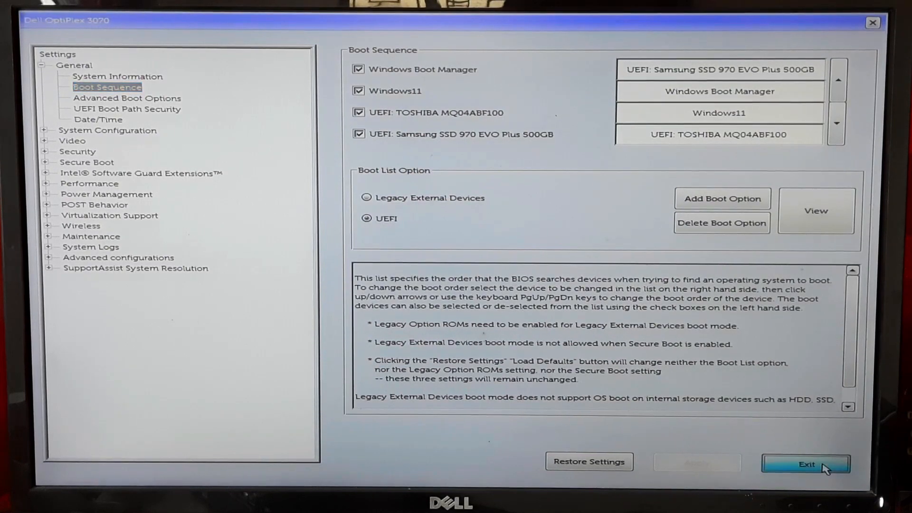
Exit BIOS Setup so the OptiPlex reboots to the Dell logo
click(806, 464)
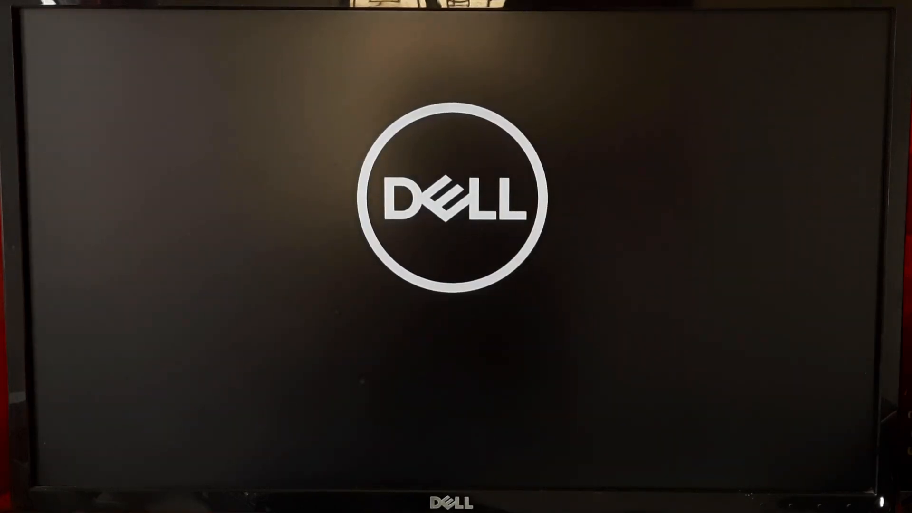